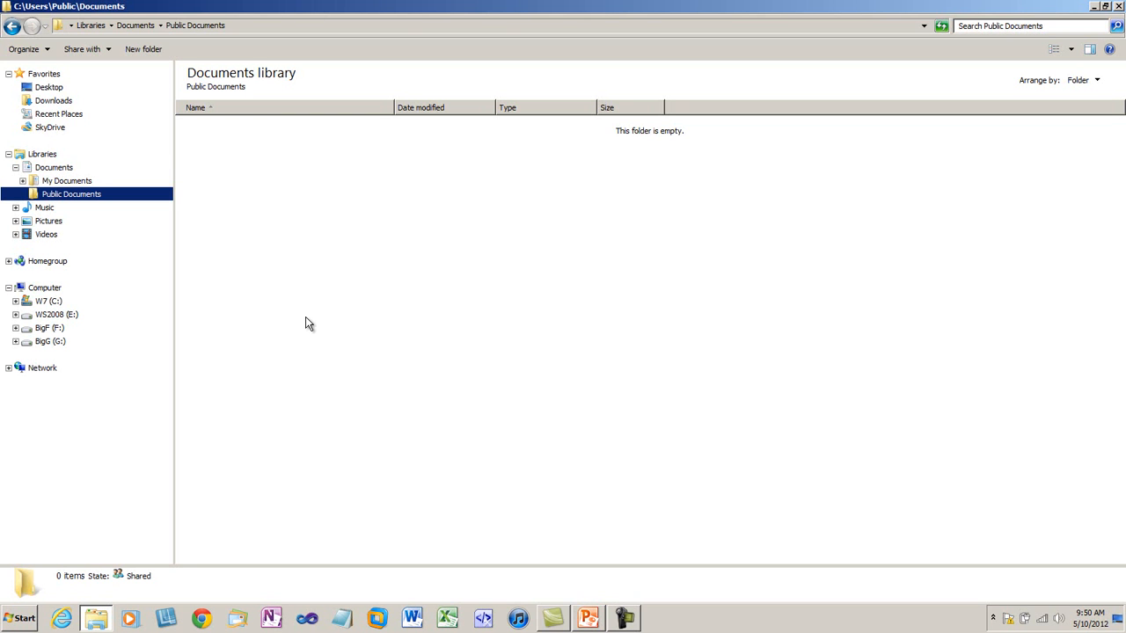
mouse_move(282, 273)
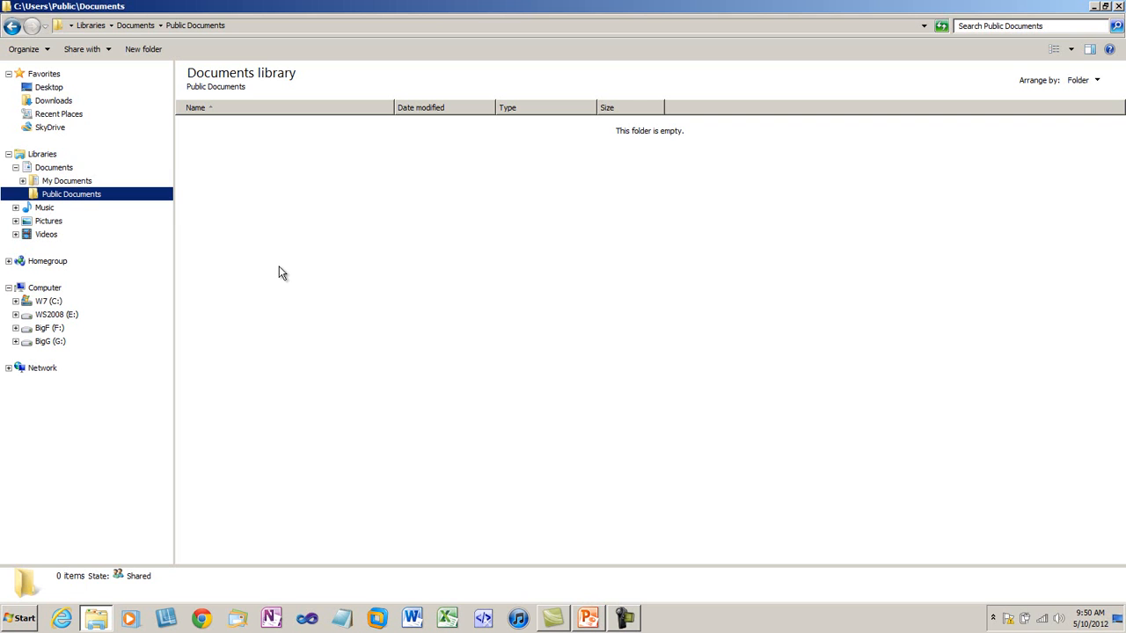
mouse_move(294, 278)
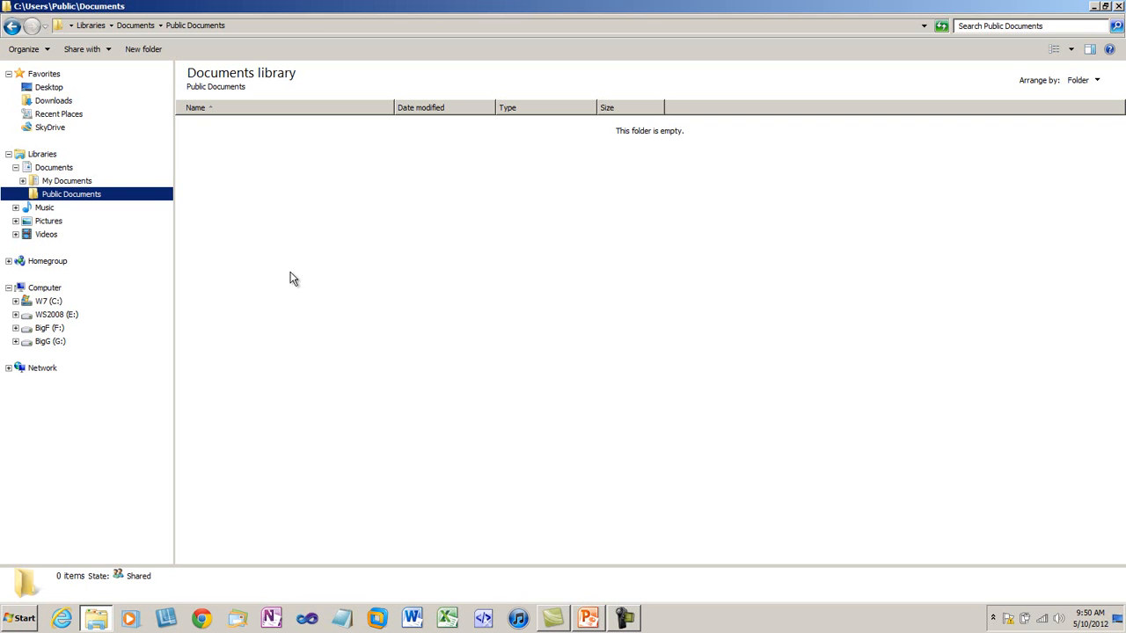
- Create a new Microsoft Word document here and name it Test.docx
right_click(294, 278)
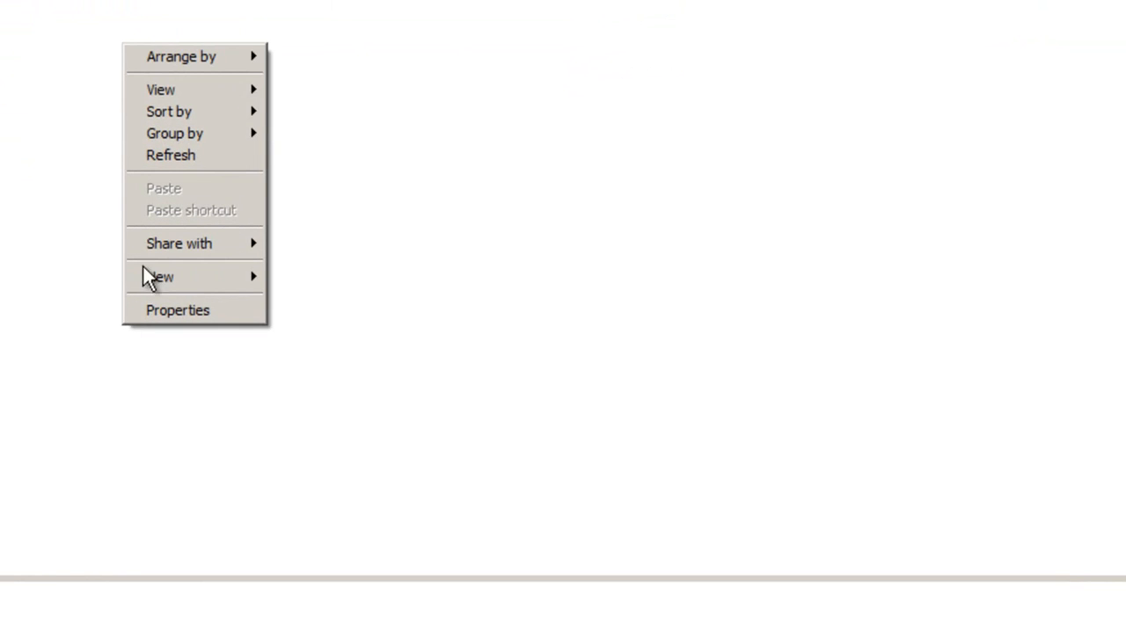
click(161, 278)
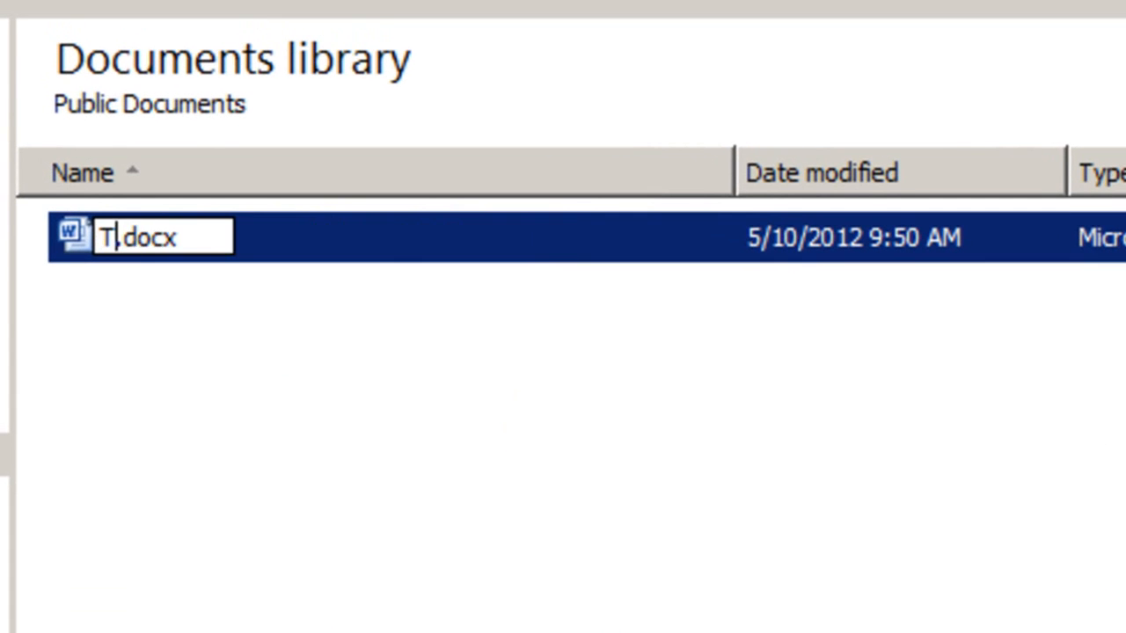
text(est)
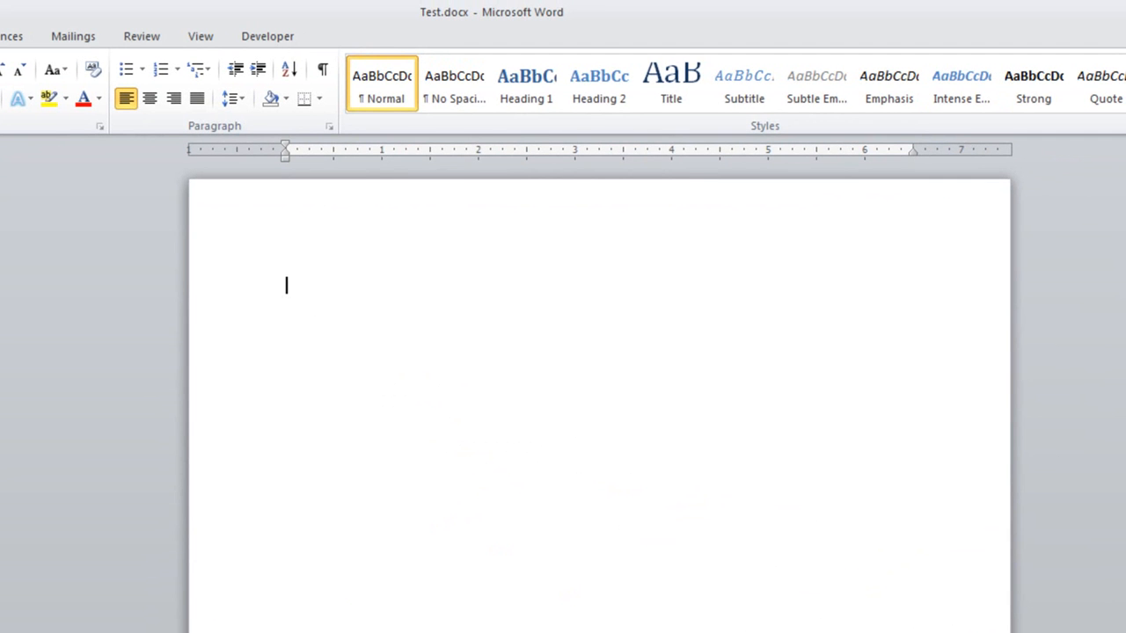
- Insert generated sample paragraphs into Test.docx using =rand()
text(=rand())
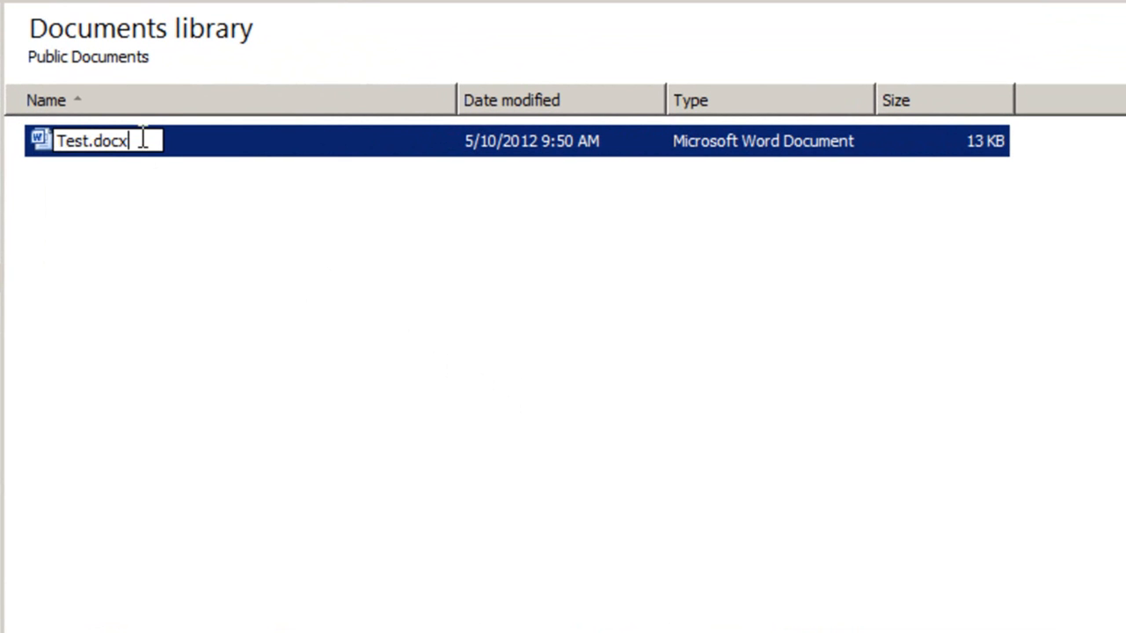
- Rename Test.docx to Test.docx.zip by appending the .zip extension
text(.)
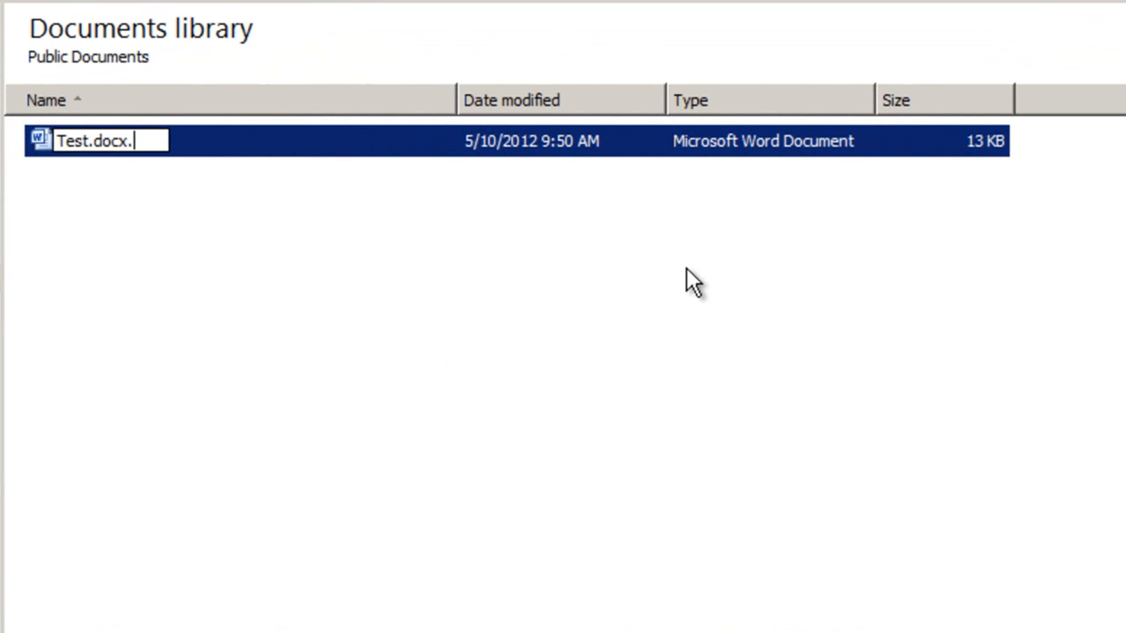
text(zip)
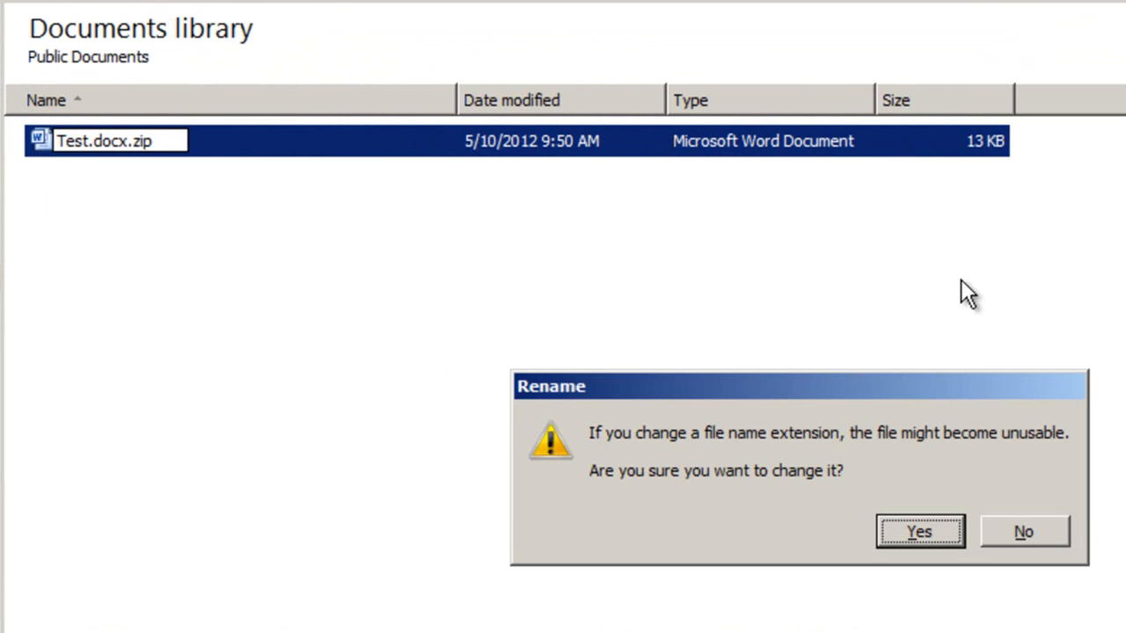
mouse_move(992, 281)
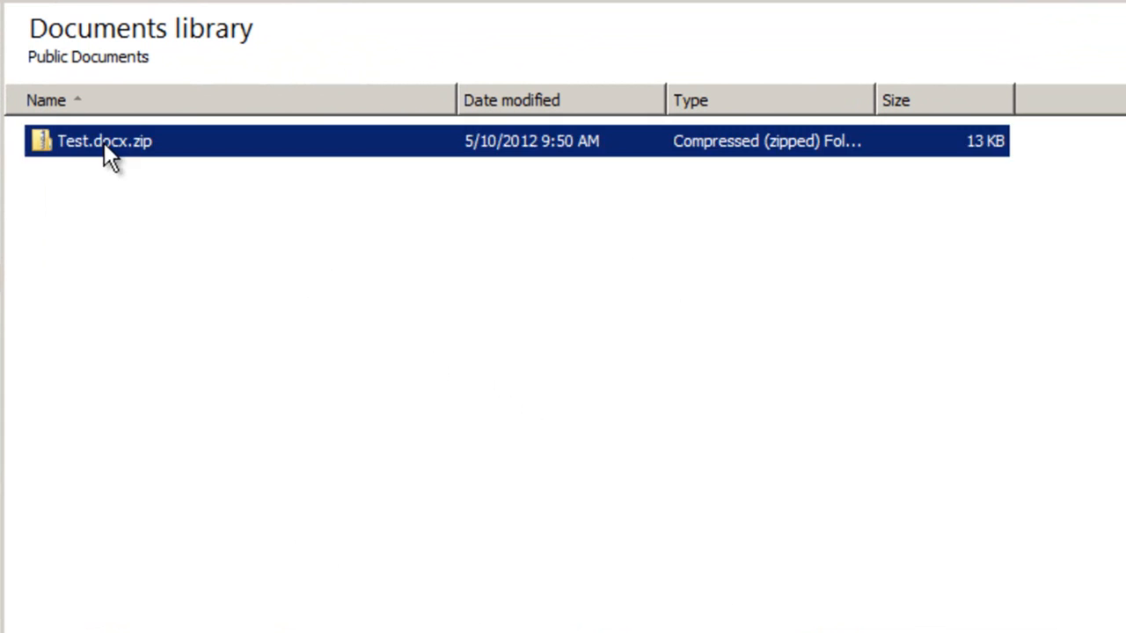
- Extract Test.docx.zip into a Test.docx folder and browse into it
right_click(106, 141)
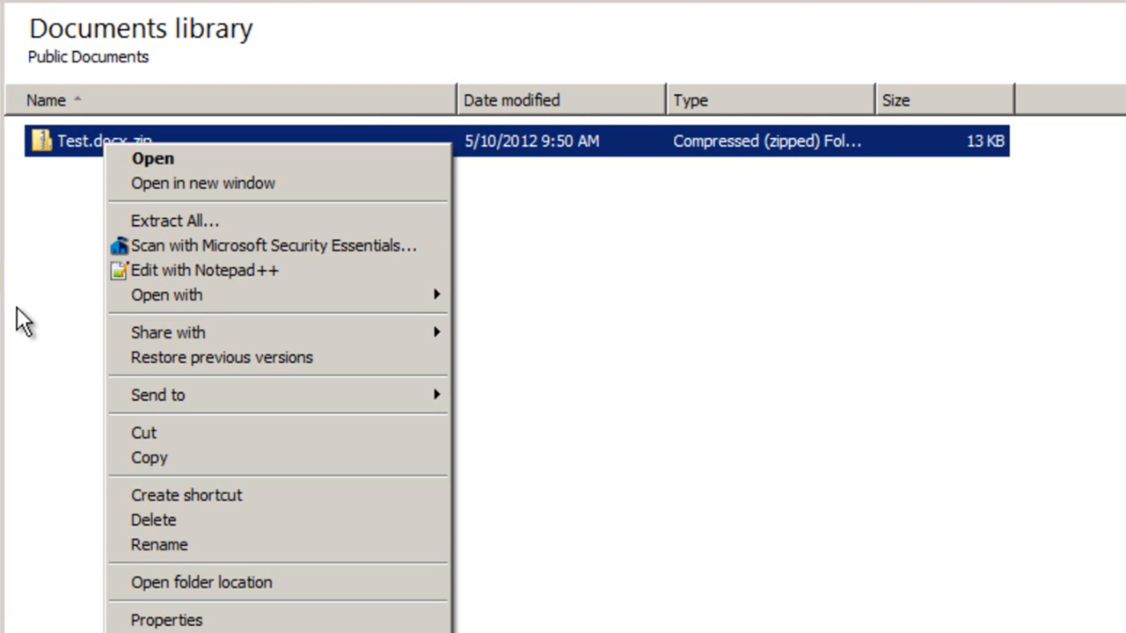
click(175, 222)
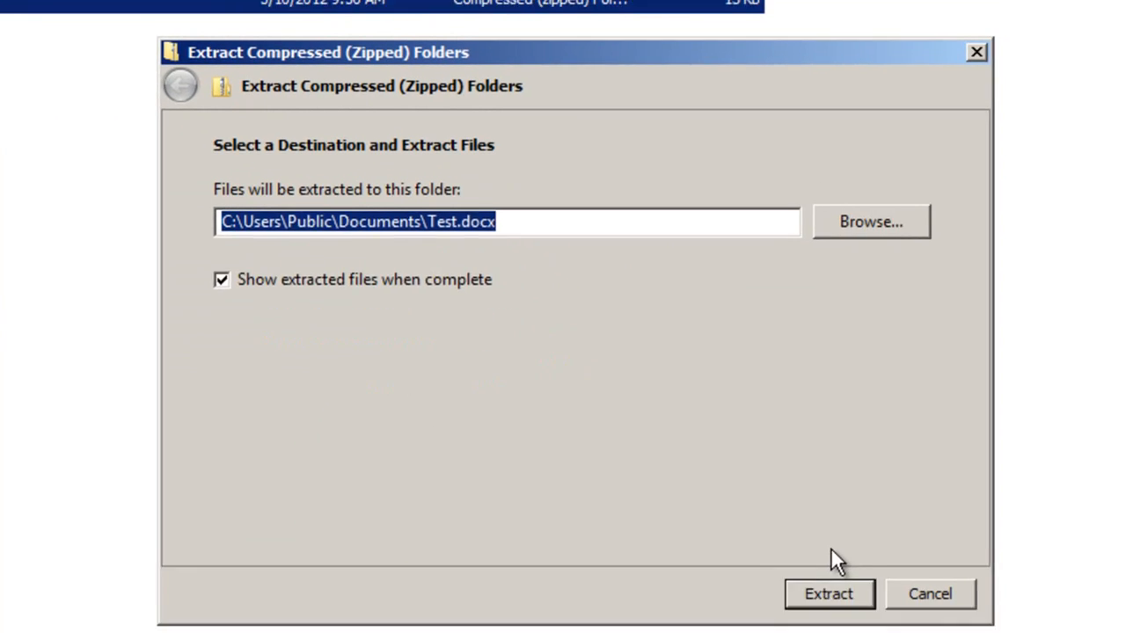
click(826, 595)
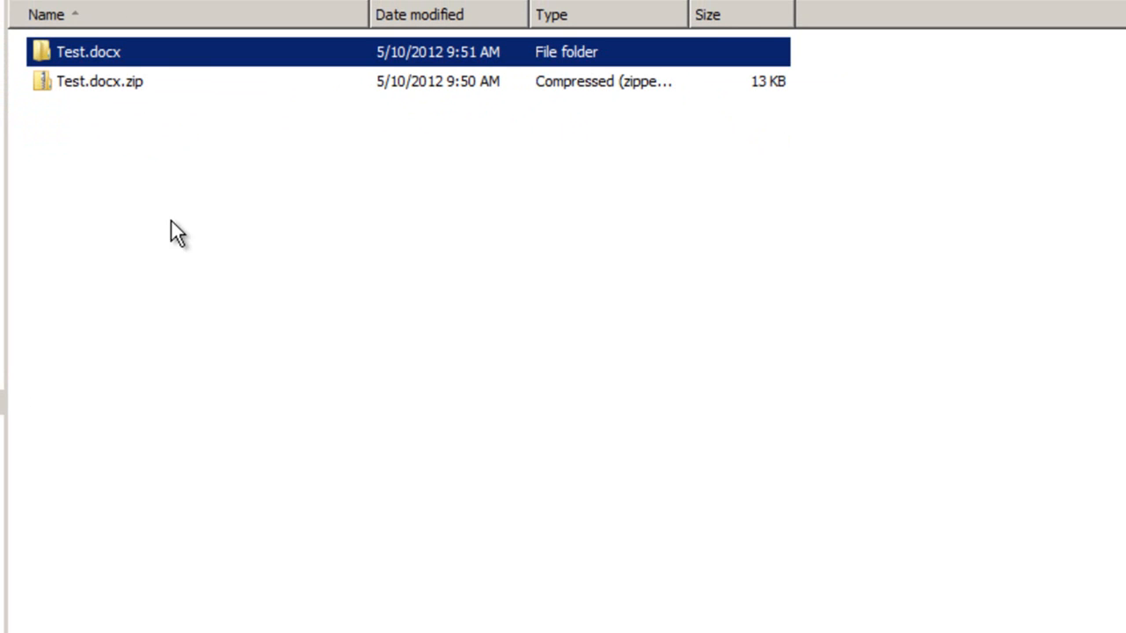
double_click(88, 51)
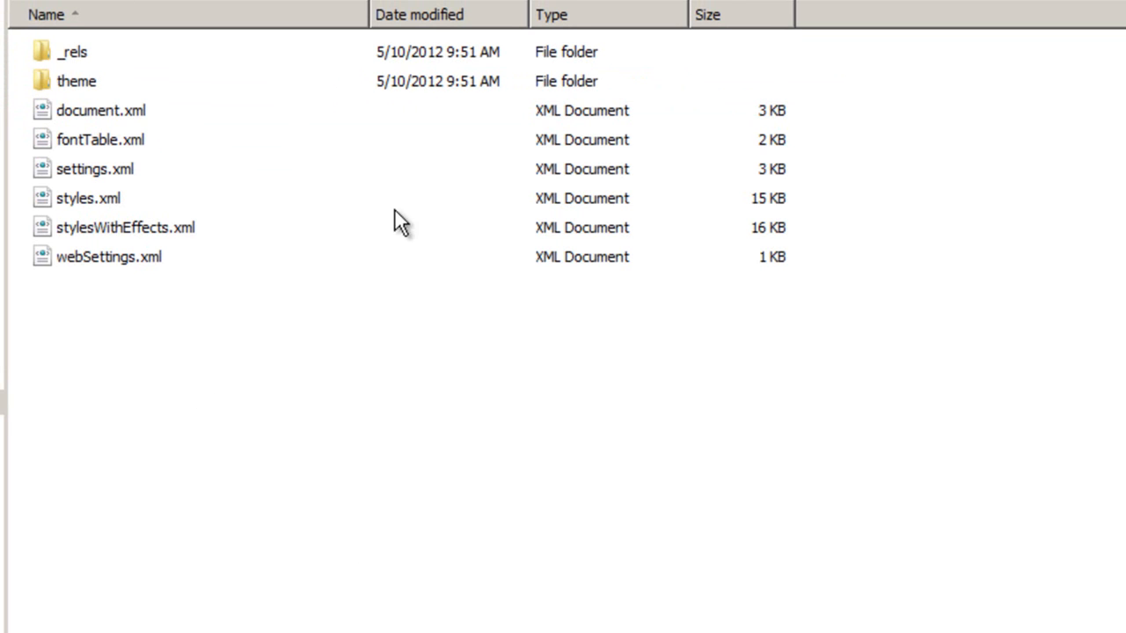
mouse_move(389, 485)
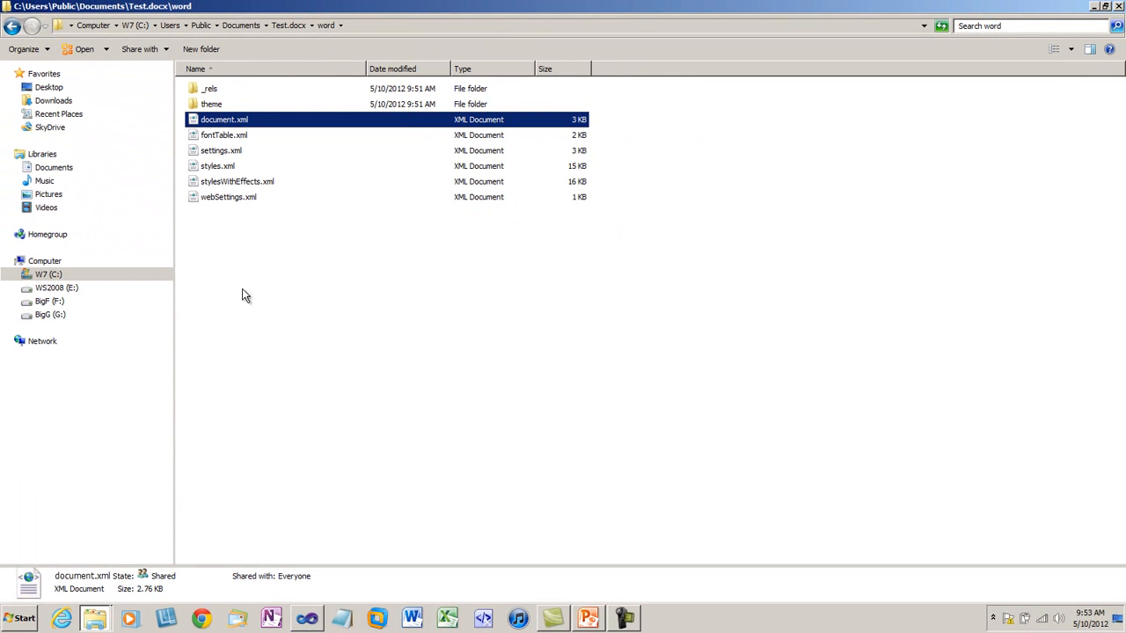
mouse_move(222, 123)
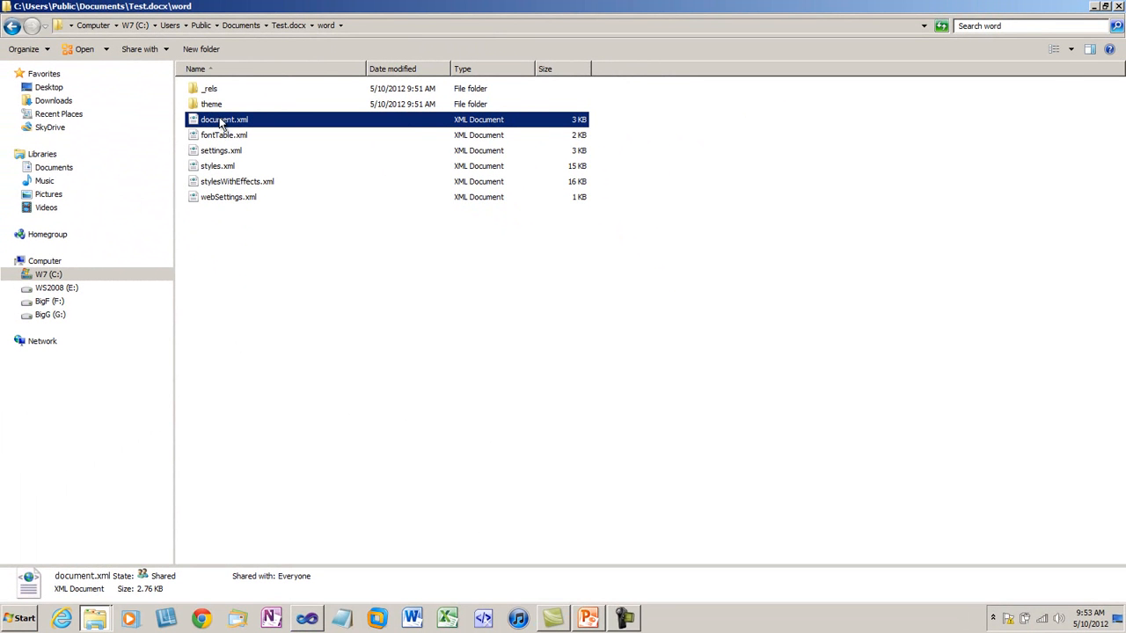
- Edit document.xml so the first paragraph's text begins with Hello World
click(307, 619)
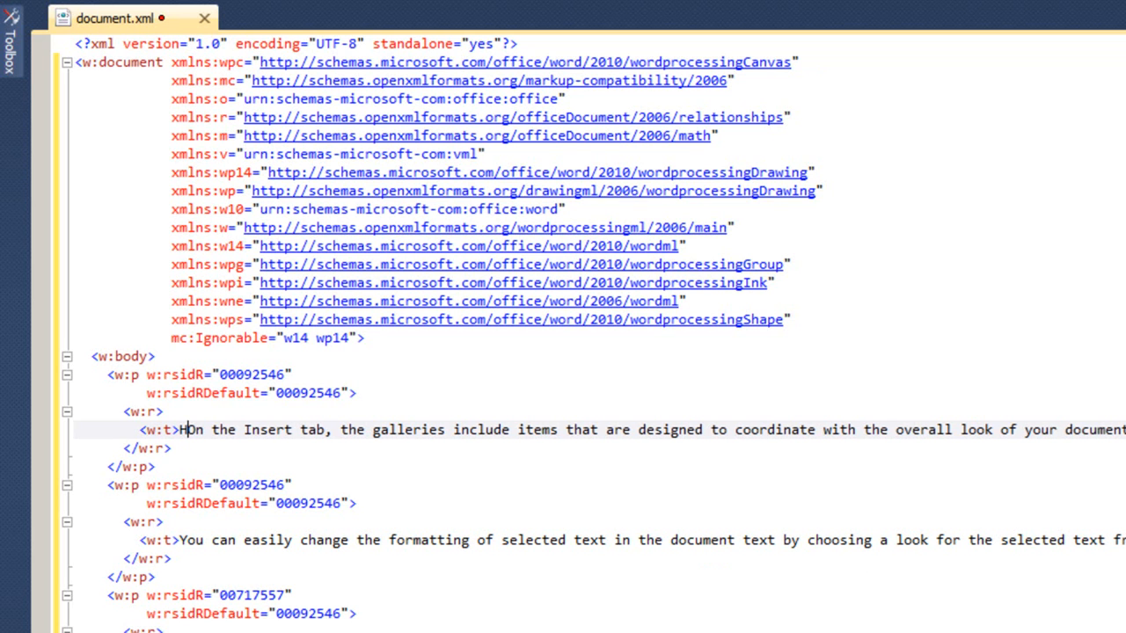
text(Hello World.)
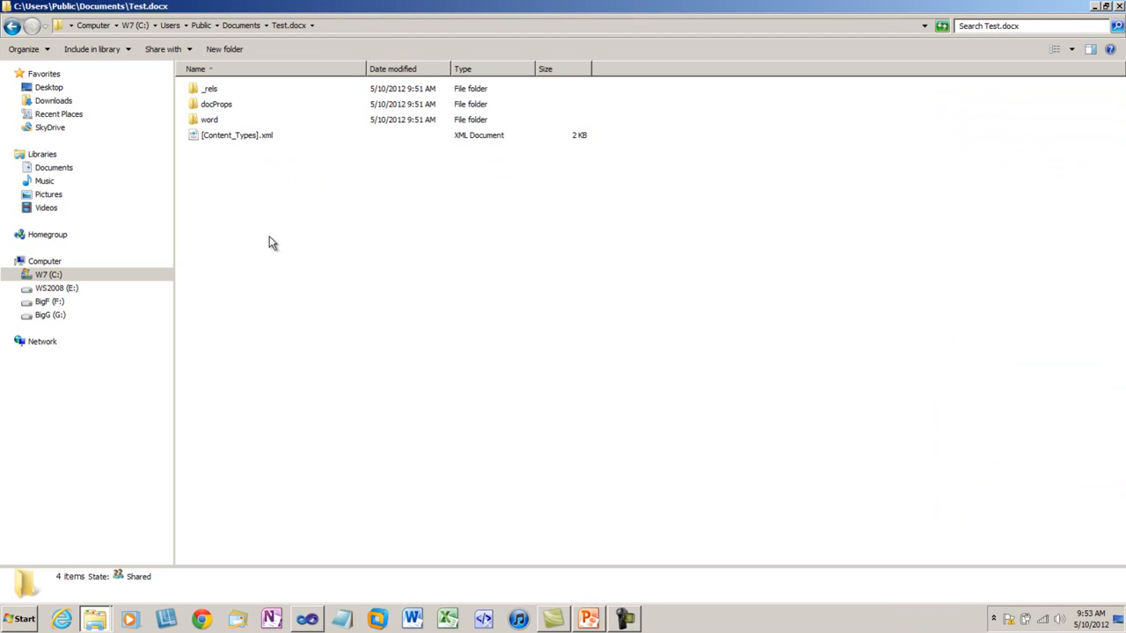
mouse_move(289, 342)
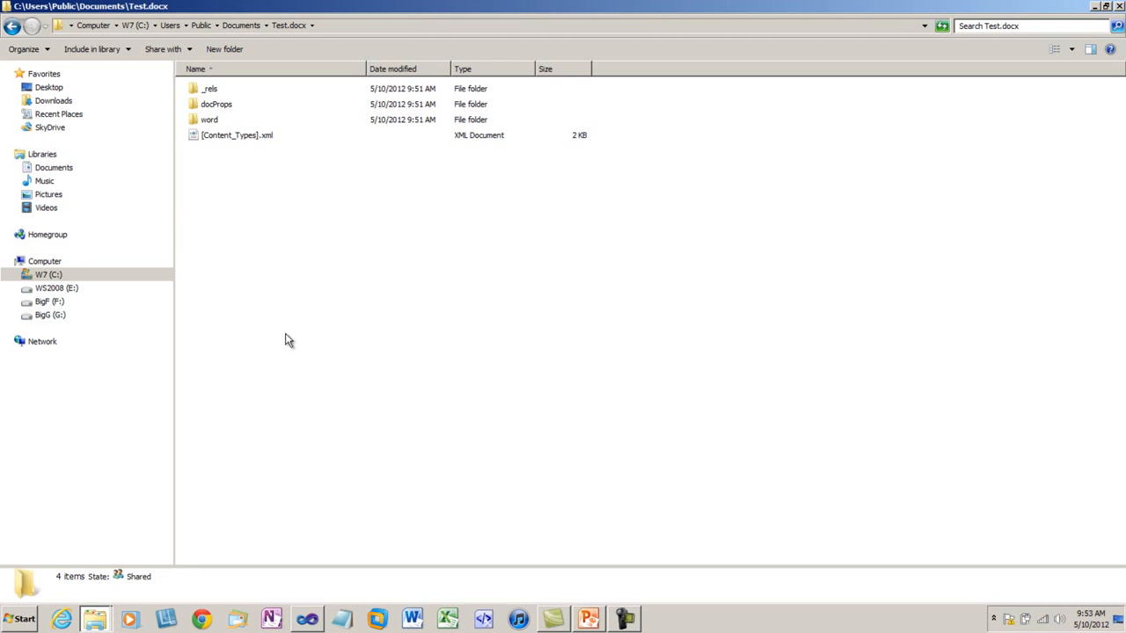
mouse_move(229, 97)
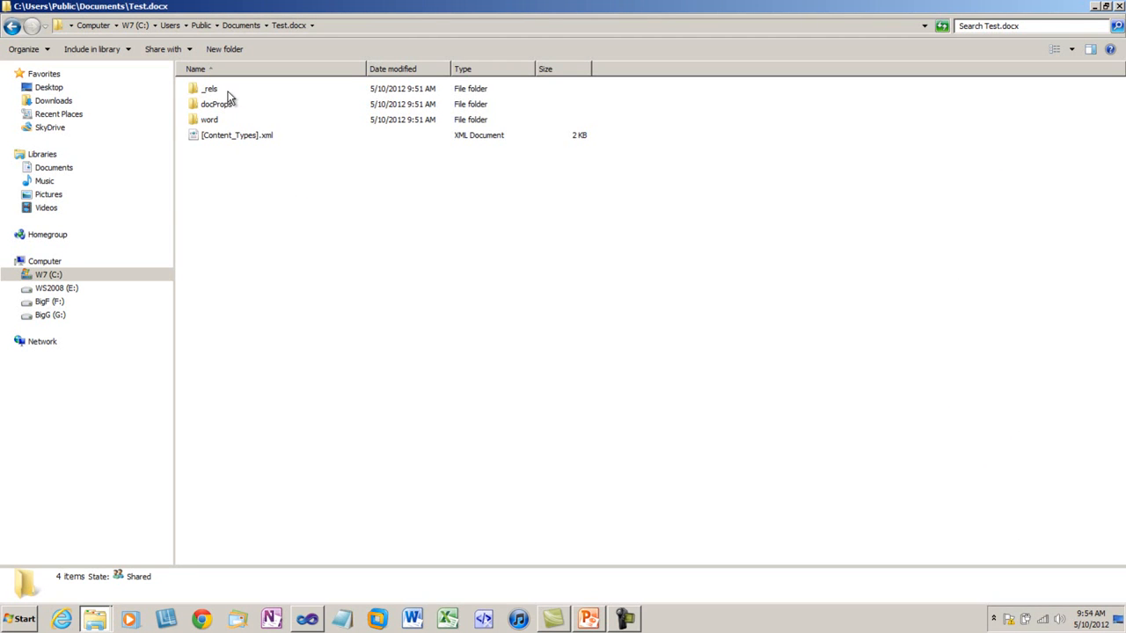
- Compress the four package items into a zipped folder named Test2
right_click(215, 104)
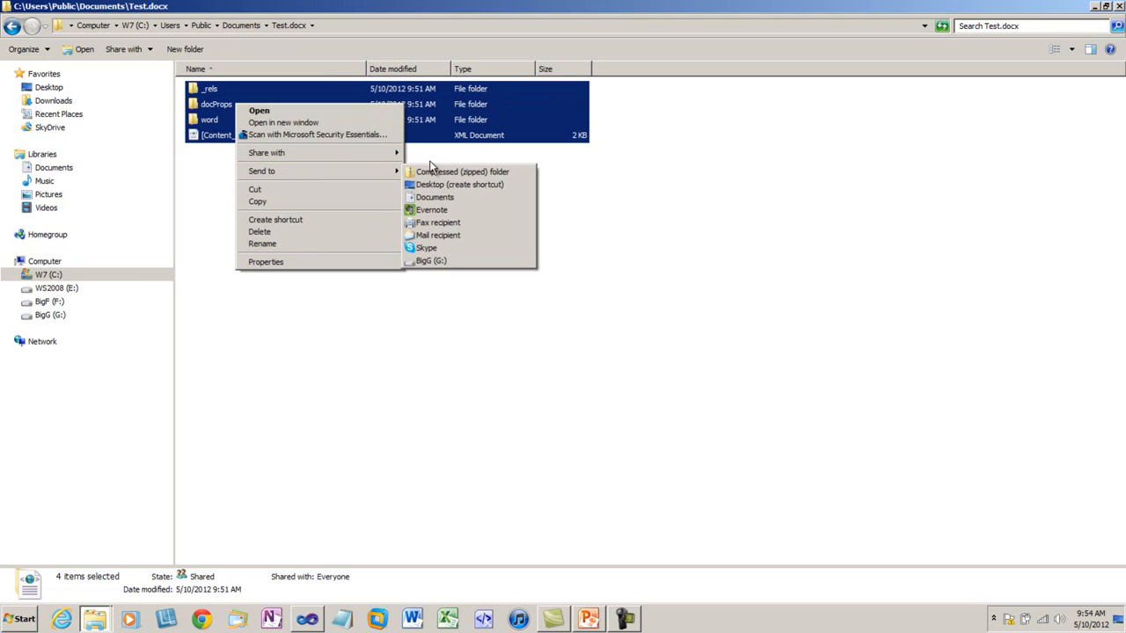
click(461, 172)
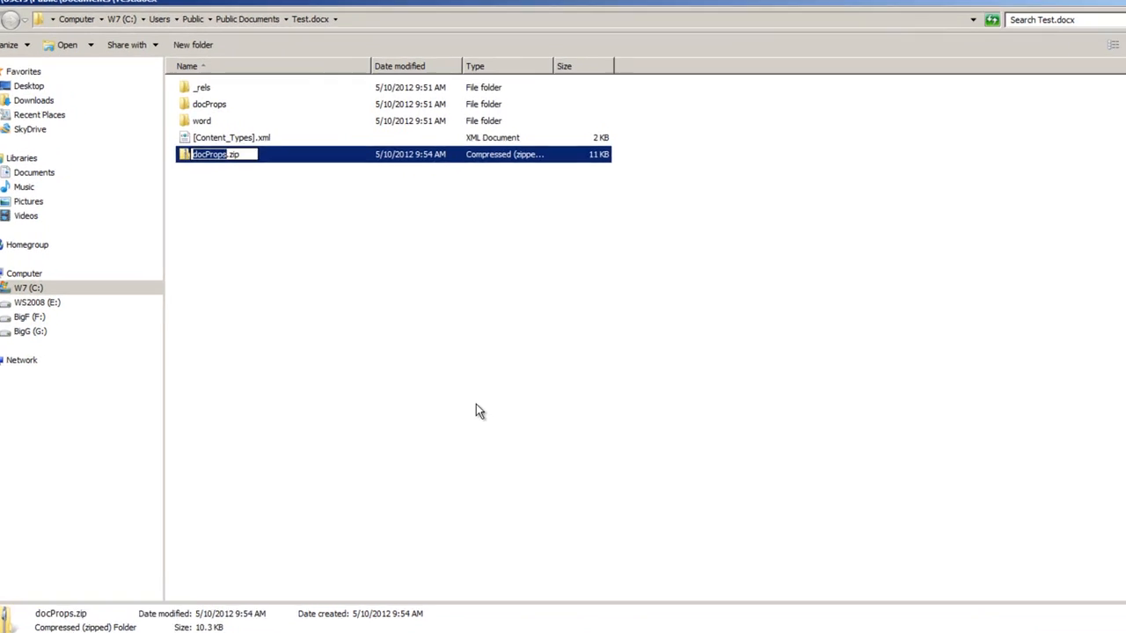
text(Test2.docx)
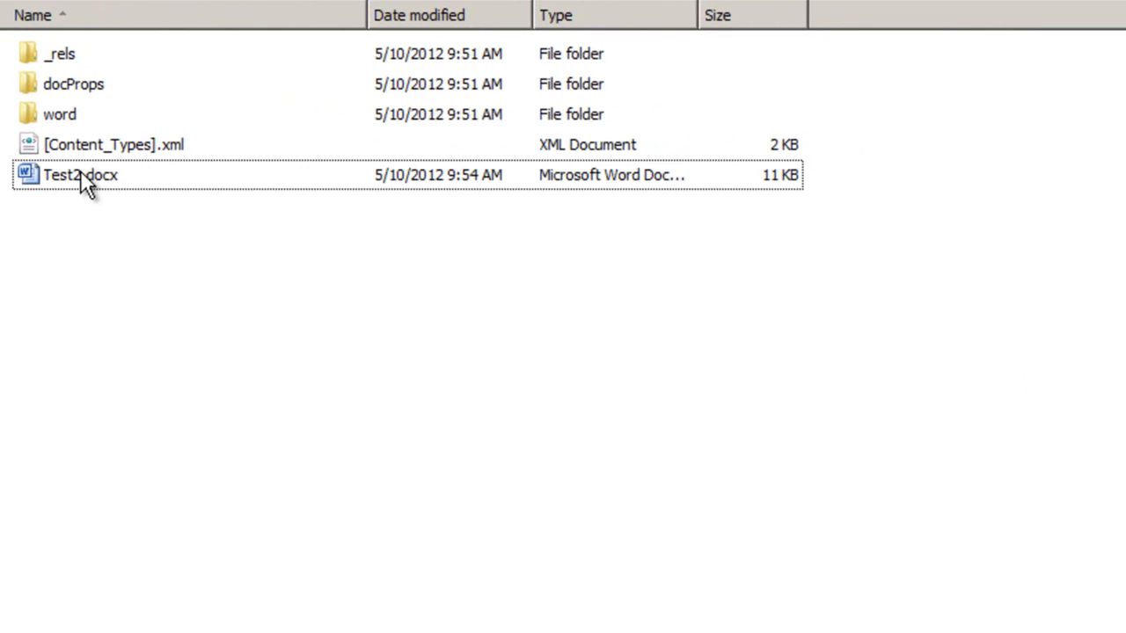
- Open Test2.docx in Word to verify the Hello World text appears
double_click(80, 175)
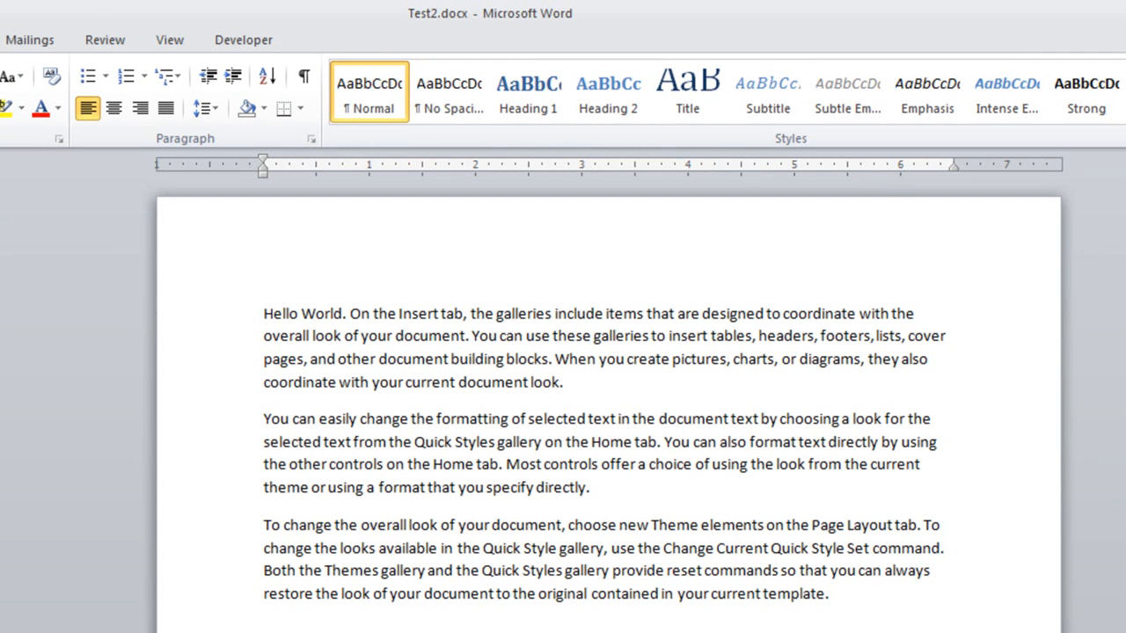
click(264, 313)
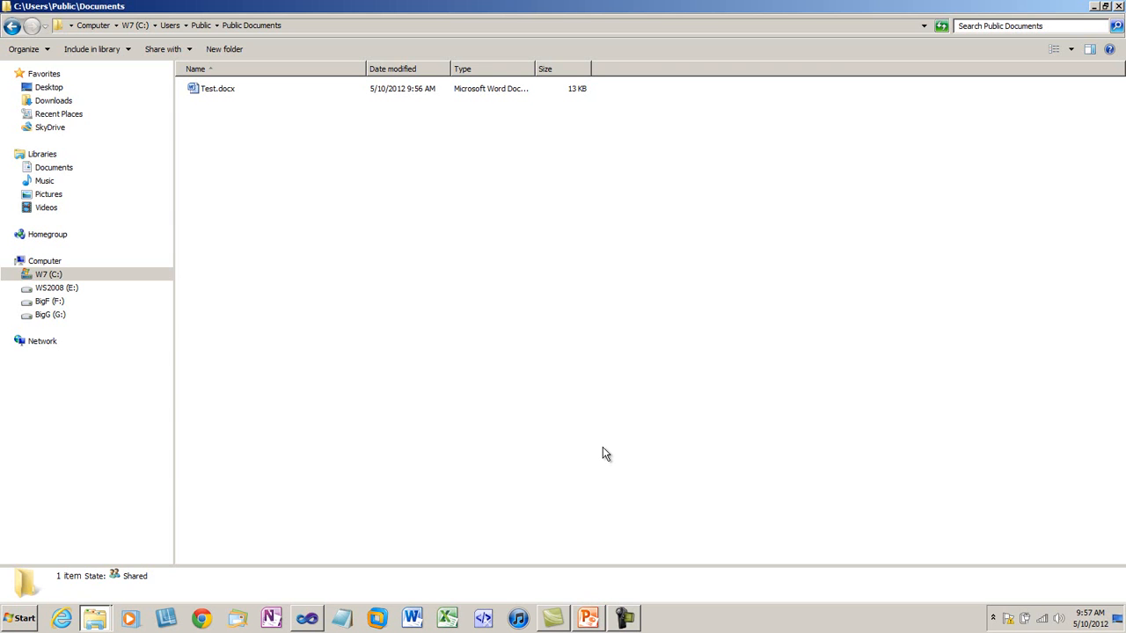
- Open Test.docx from Public Documents as a package in Visual Studio, maximized
click(60, 619)
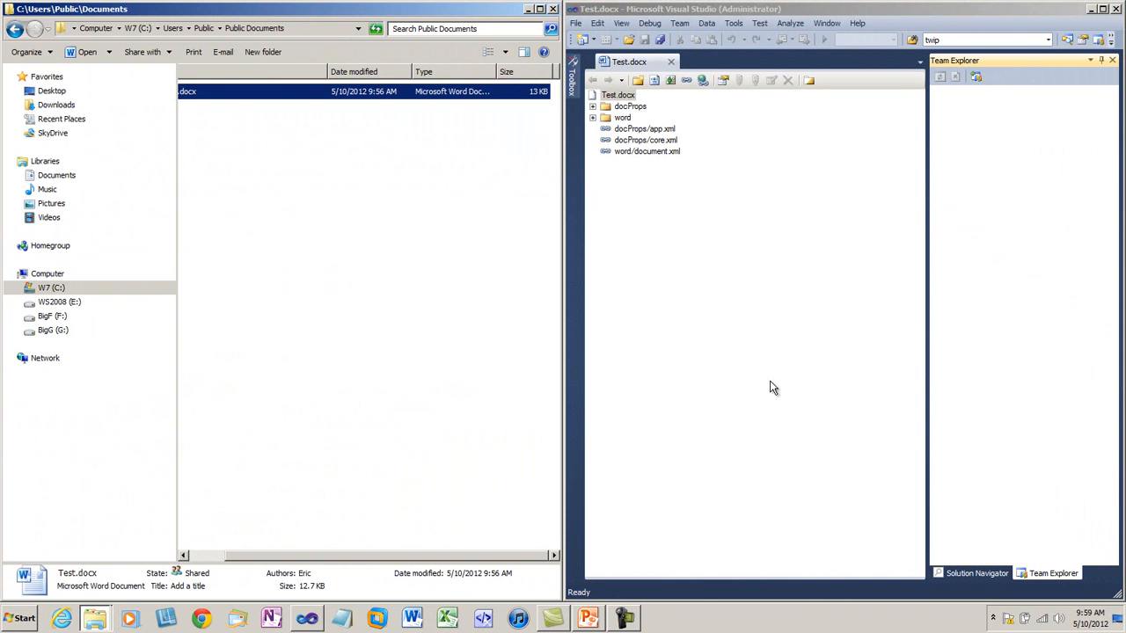
click(1087, 9)
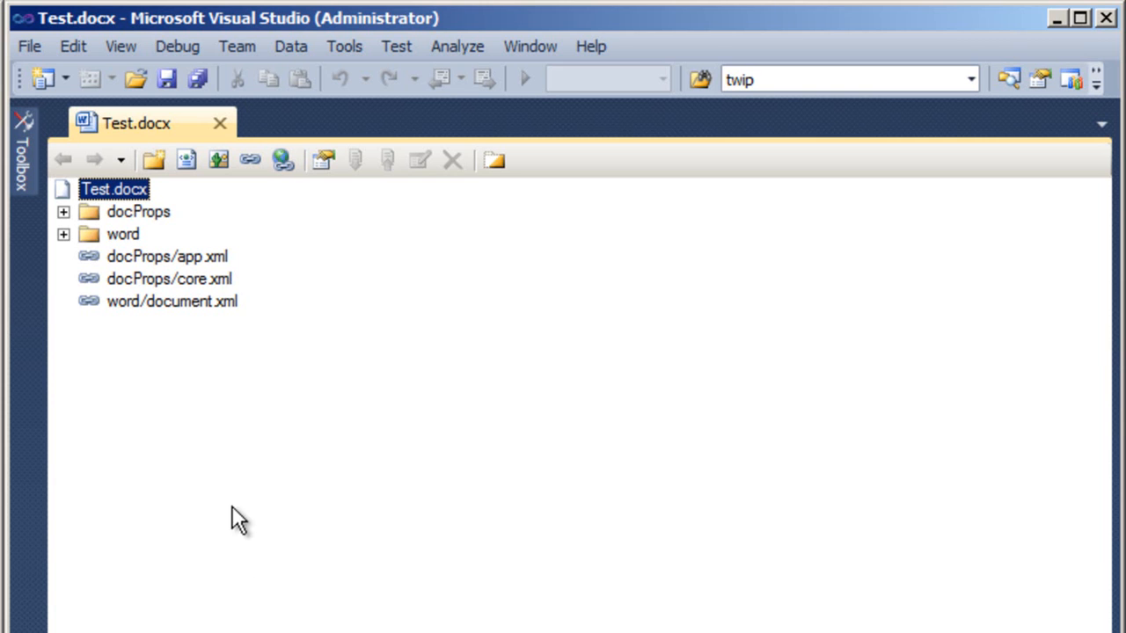
mouse_move(197, 502)
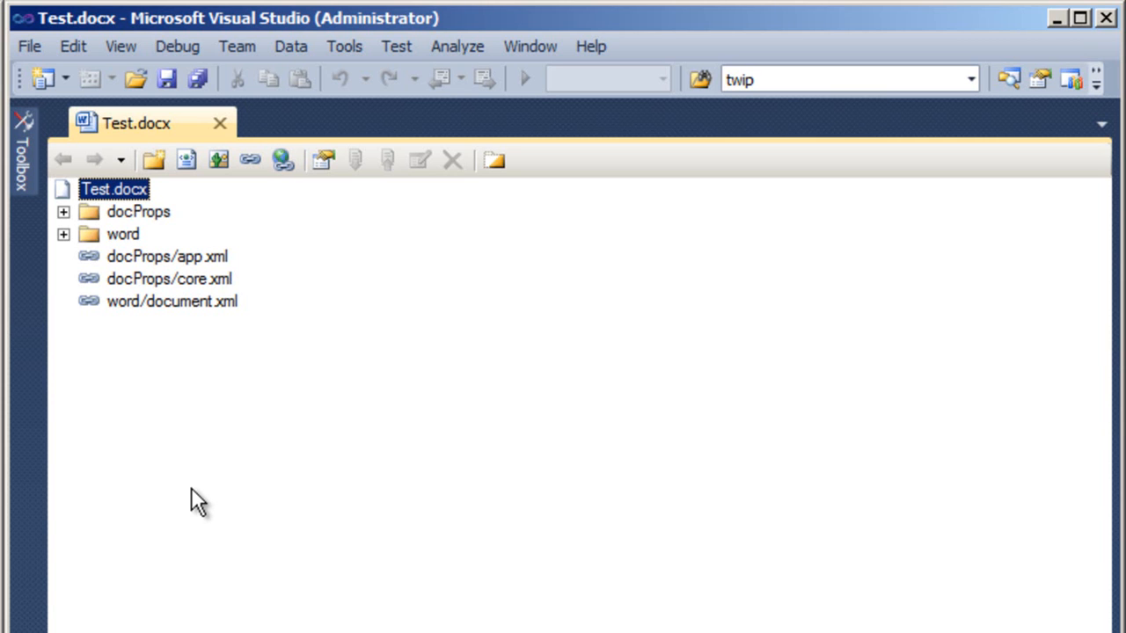
mouse_move(78, 591)
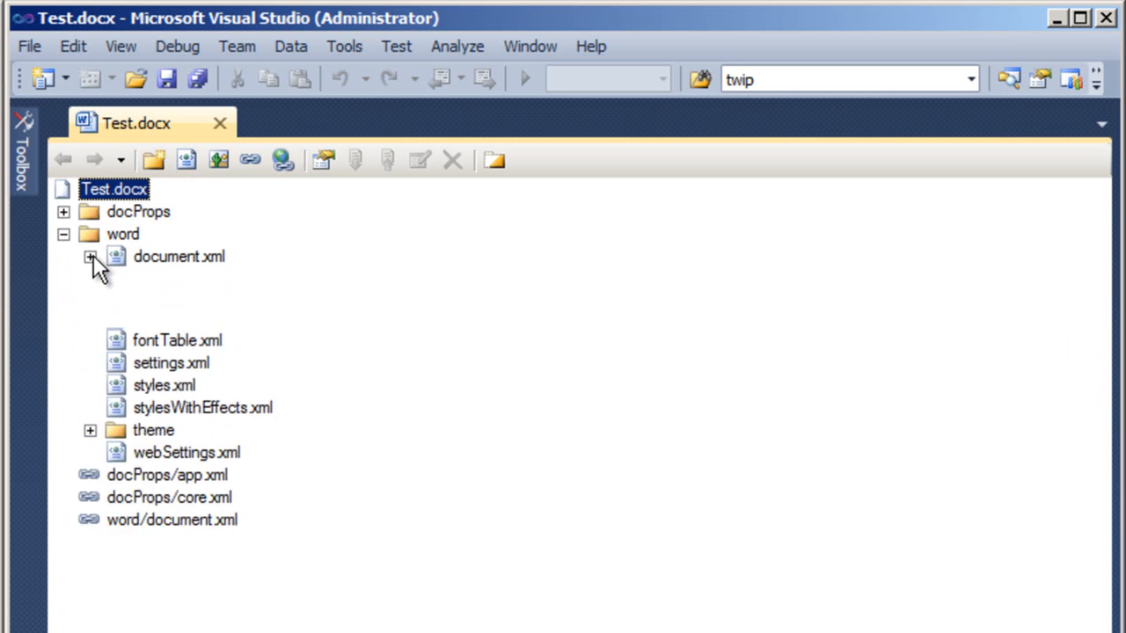
- Expand document.xml's related parts and open it in the XML editor
click(88, 257)
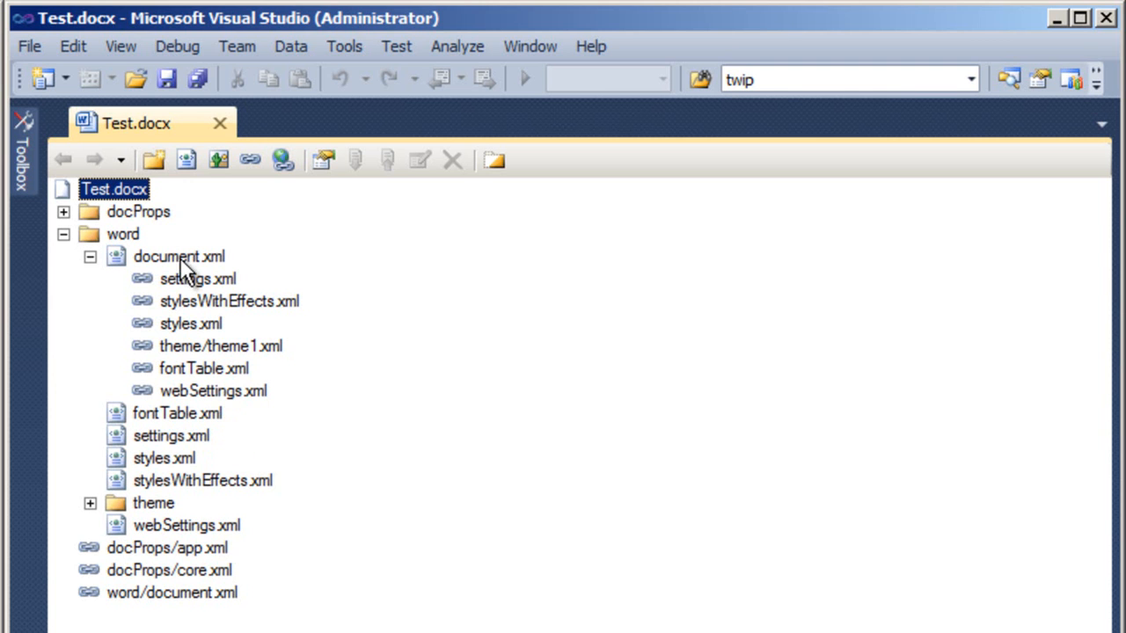
right_click(179, 257)
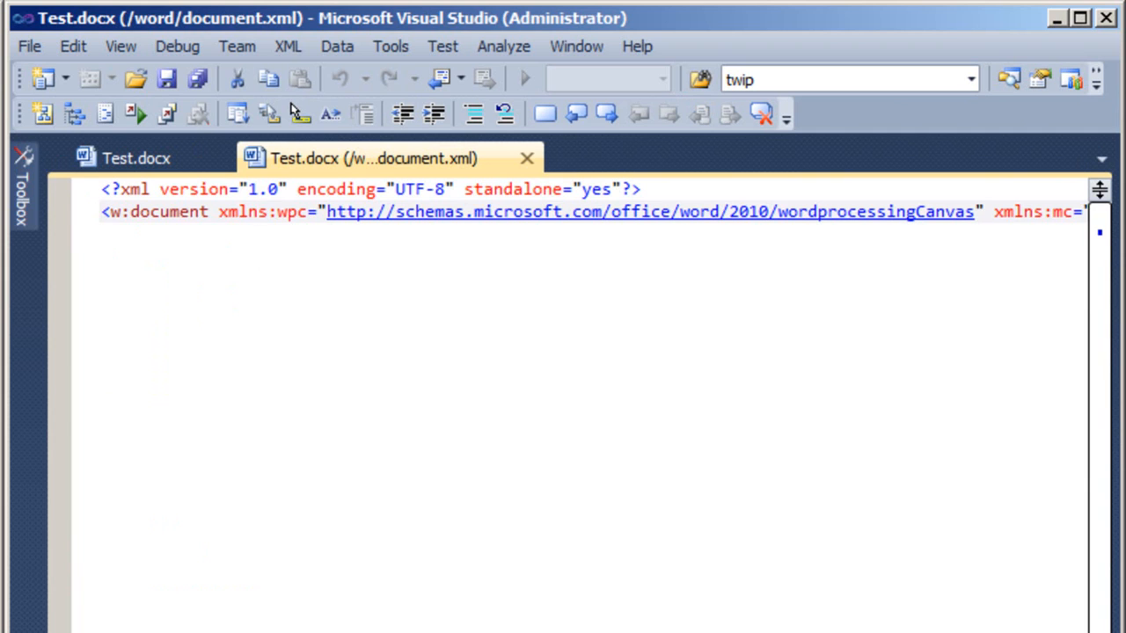
- Format document.xml so each namespace declaration sits on its own indented line
click(257, 211)
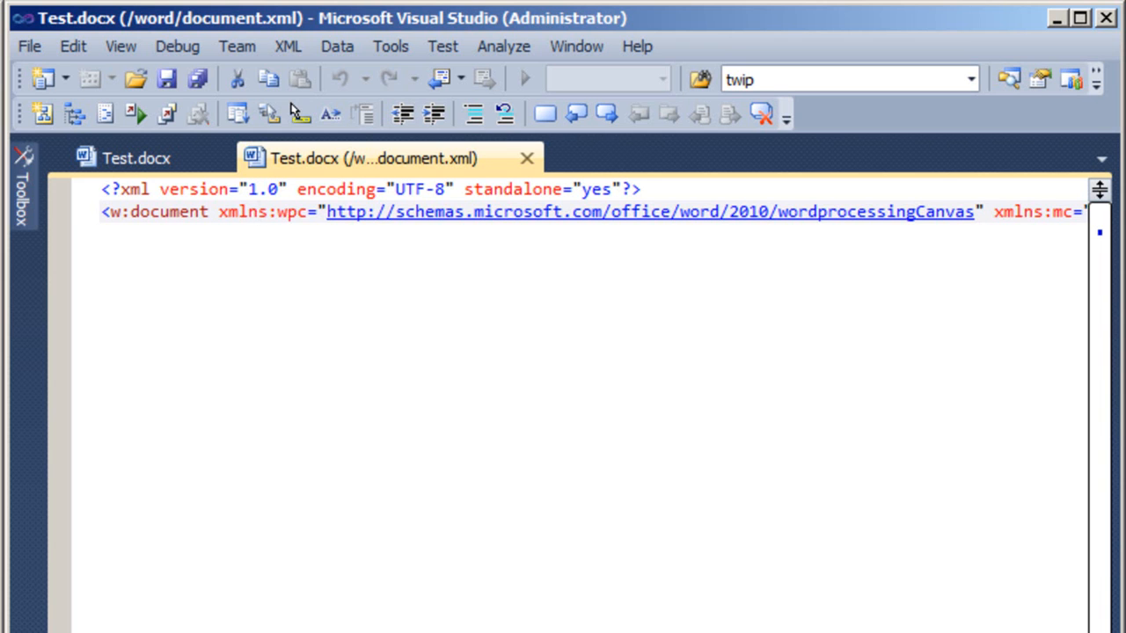
click(259, 211)
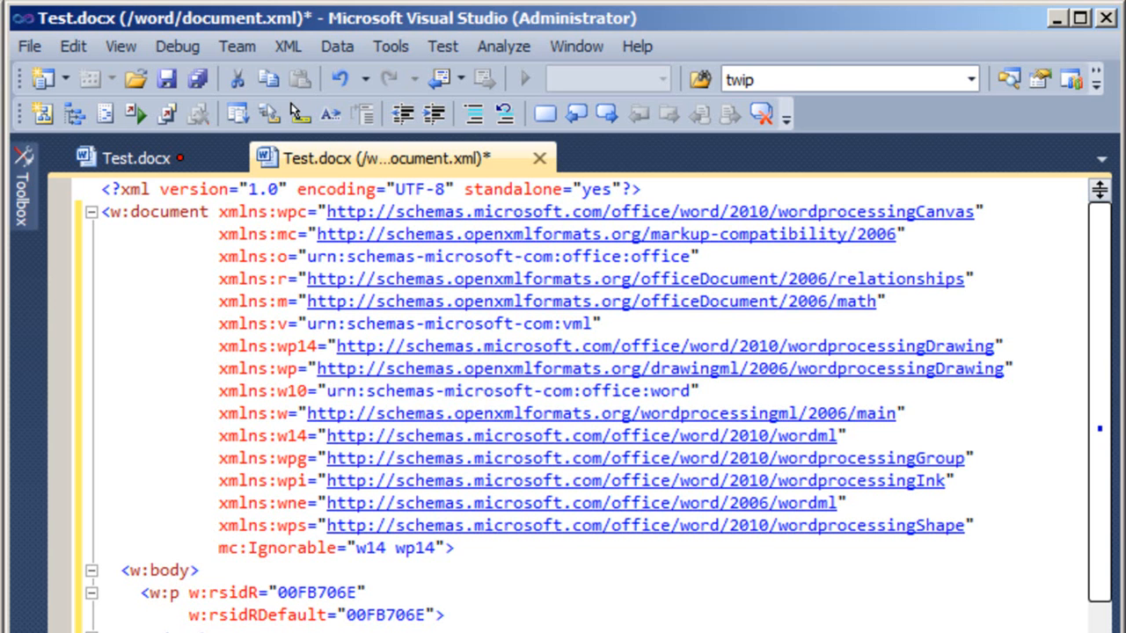
mouse_move(391, 46)
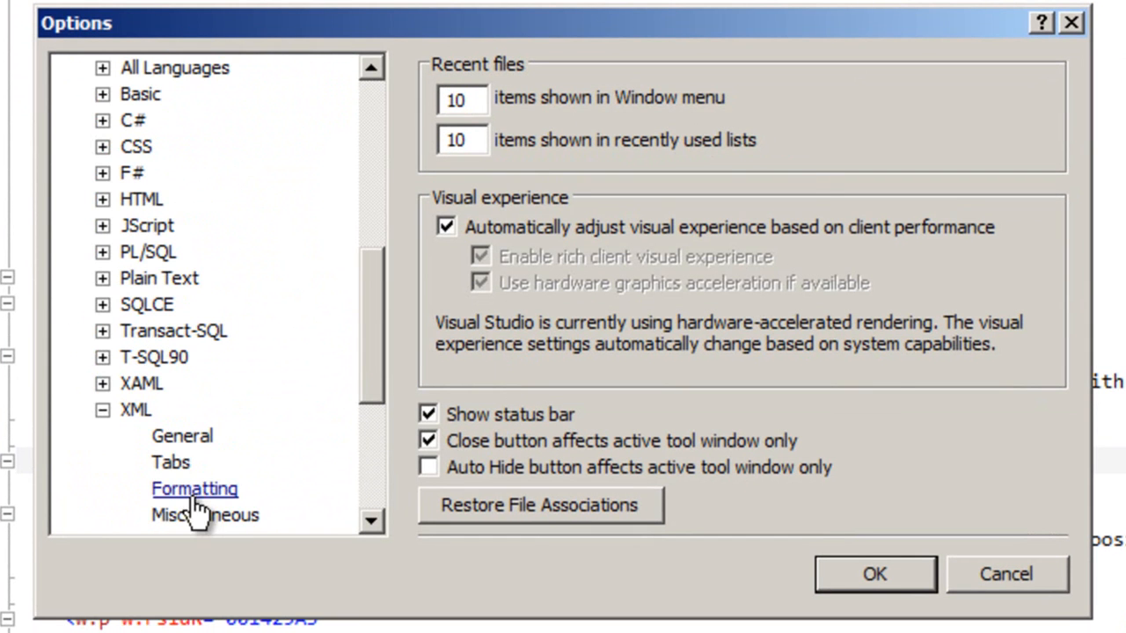
click(194, 489)
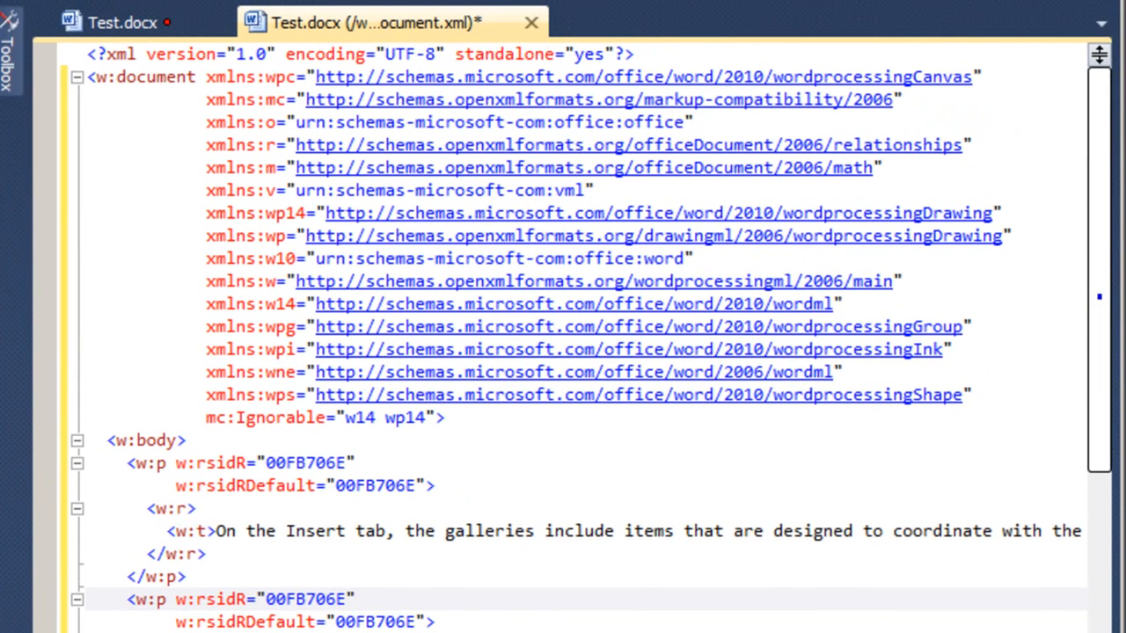
click(355, 598)
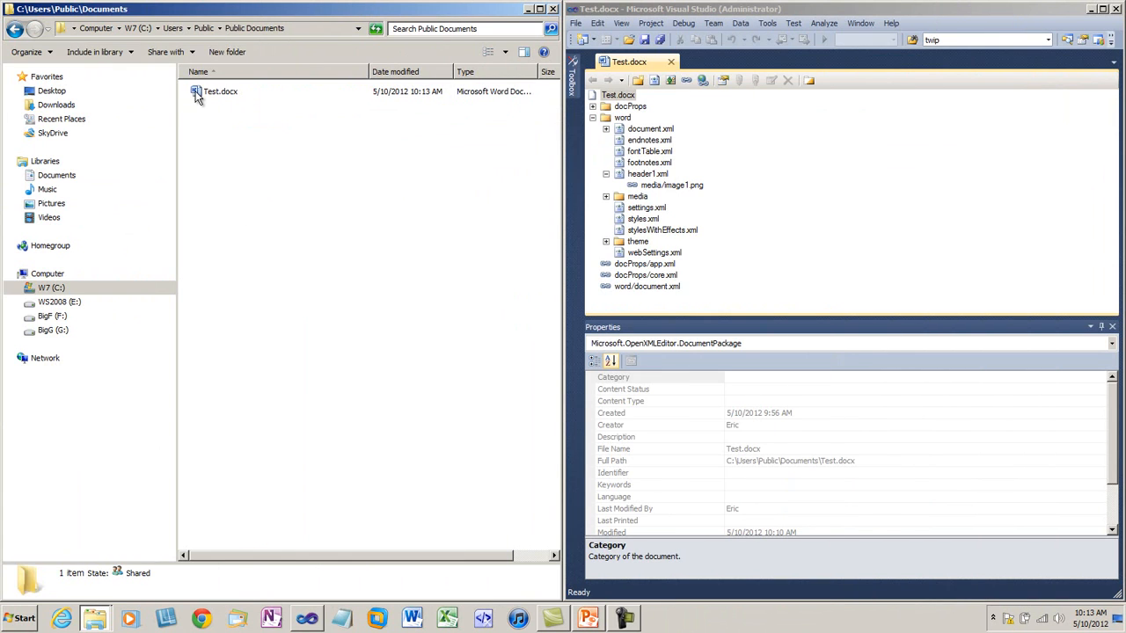
- Open Test.docx in Word and enter header editing to show the header photo
double_click(220, 91)
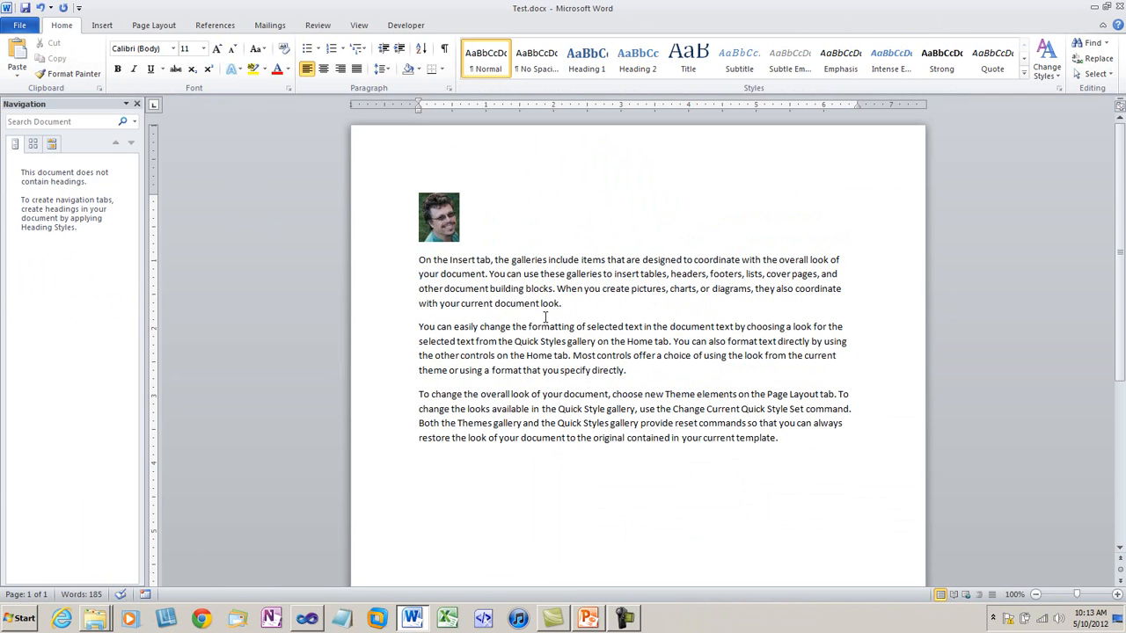
double_click(637, 159)
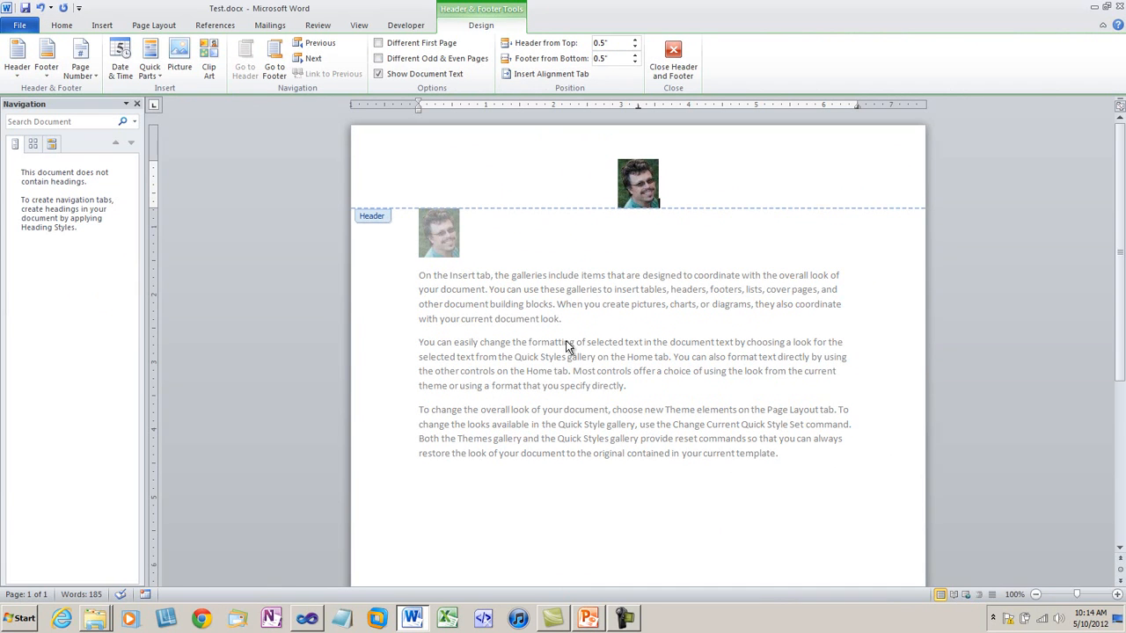
click(672, 61)
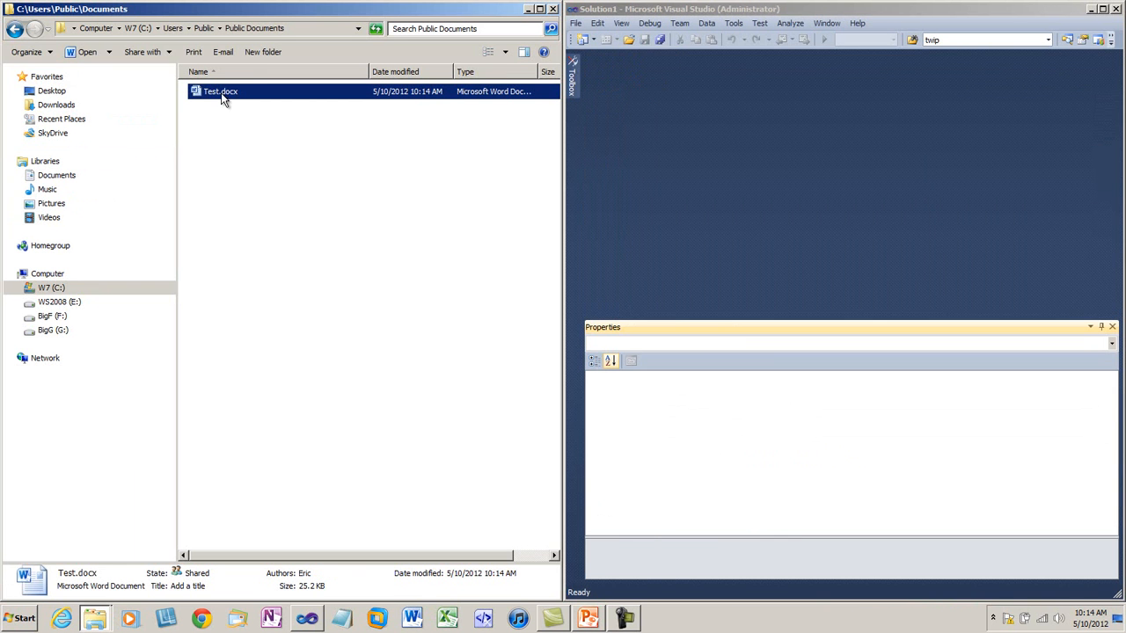
- Reopen Test.docx as a package and expand word and header1.xml to reveal its media/image1.png relationship
double_click(219, 91)
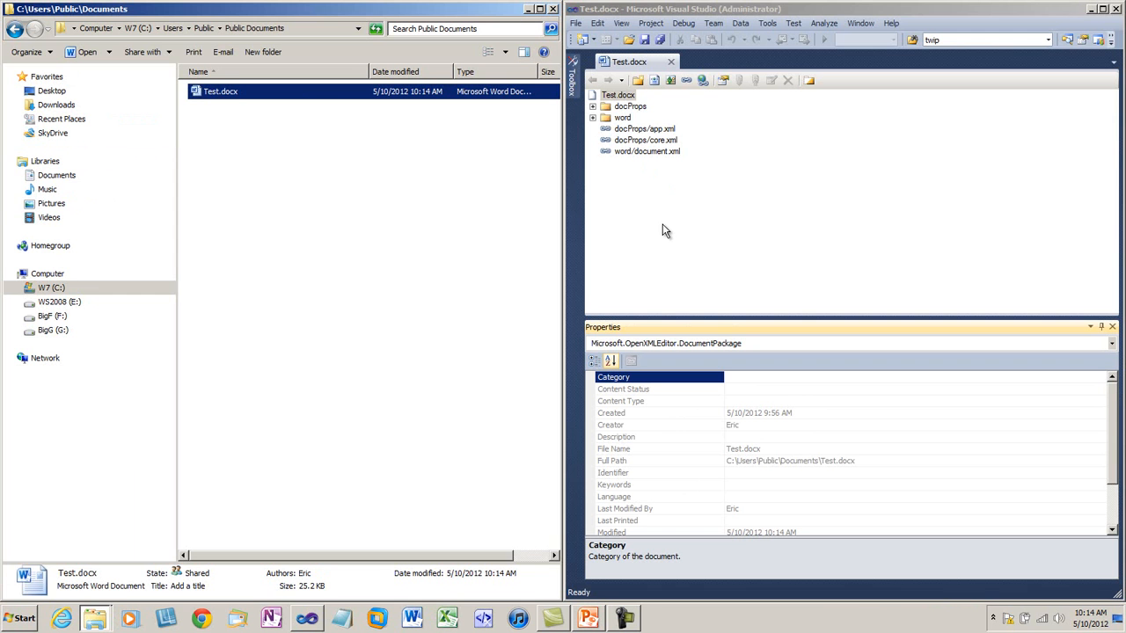
click(594, 116)
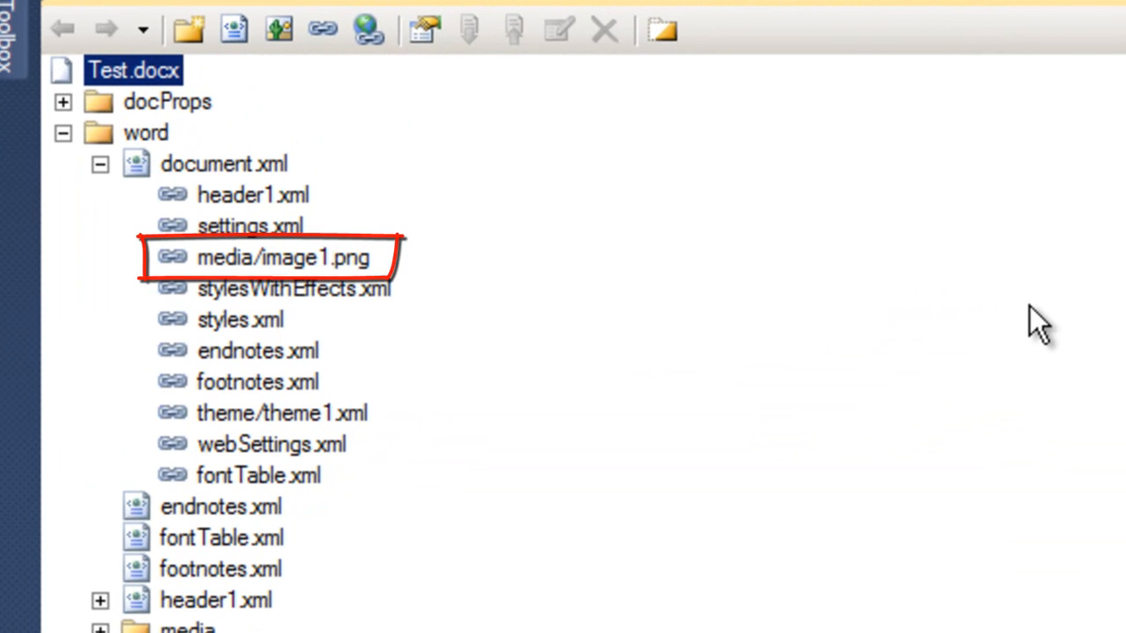
scroll(down, 3)
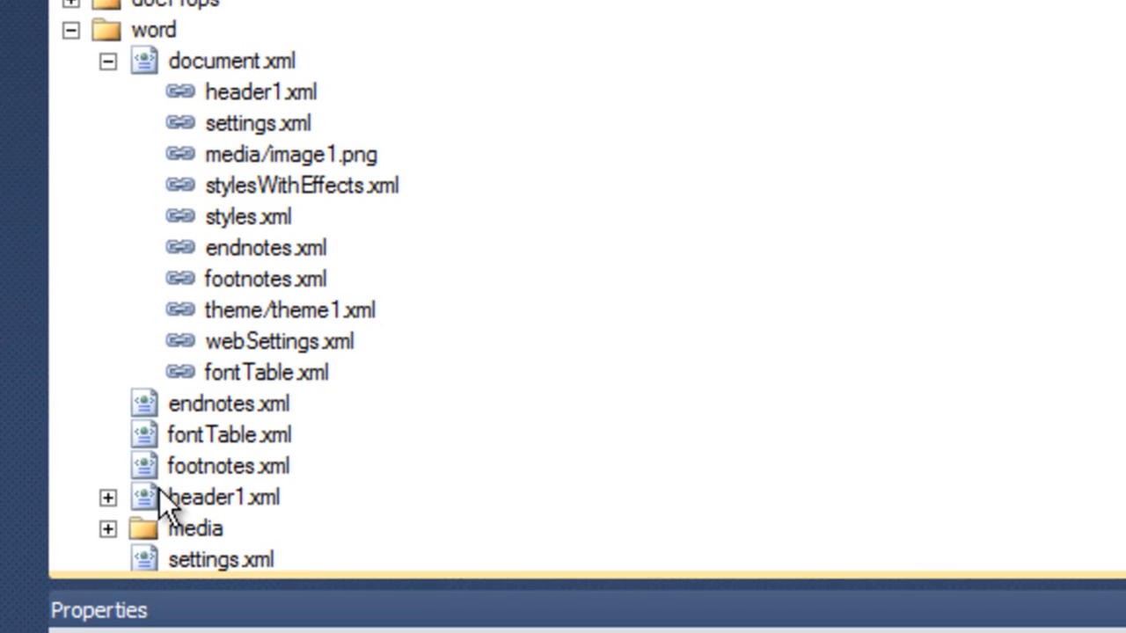
click(107, 496)
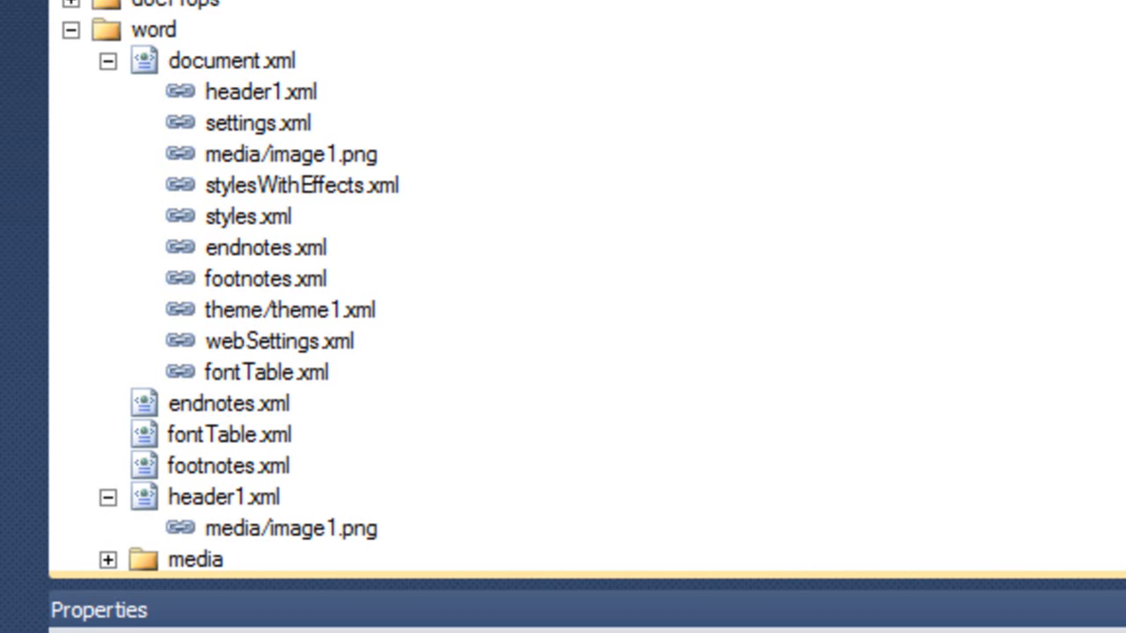